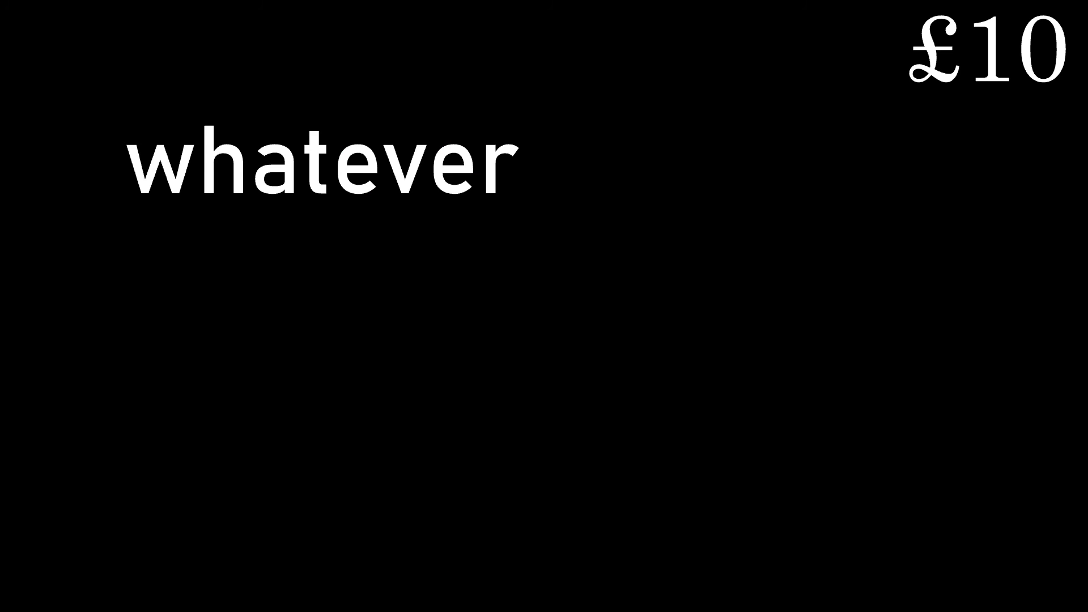
text(its probabaly)
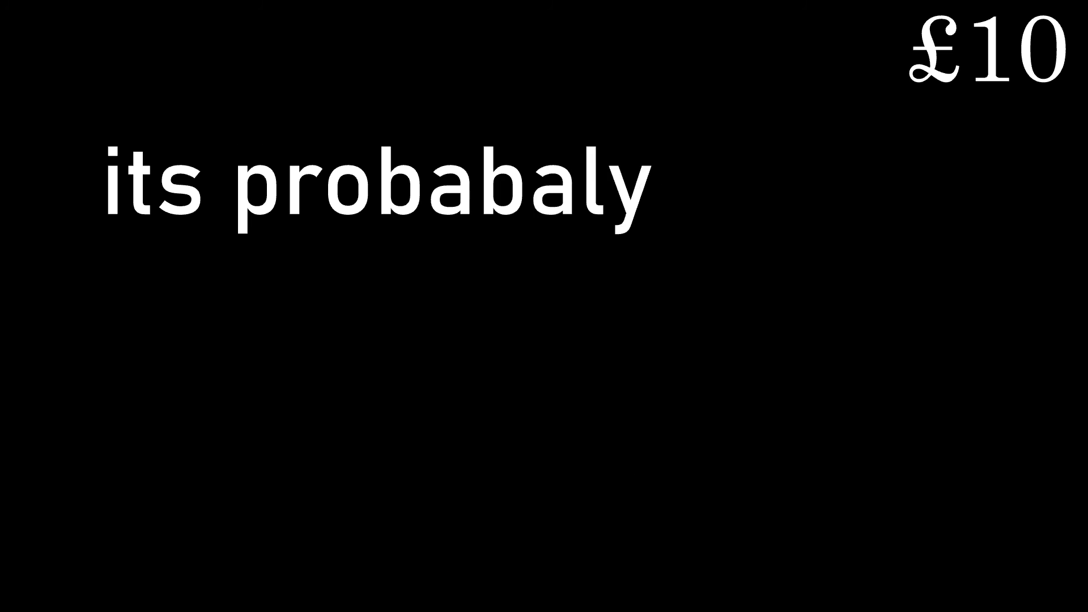